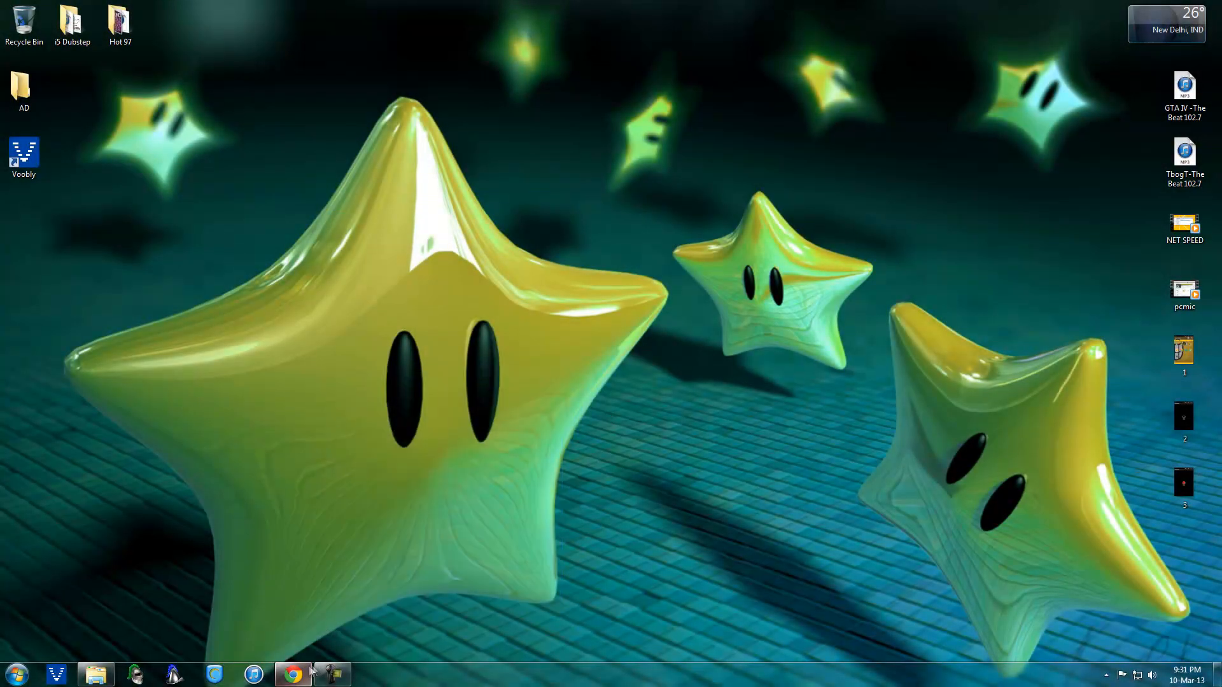
# Step: Review the Get the Android SDK and Droid@Screen download pages in the browser
pyautogui.click(292, 673)
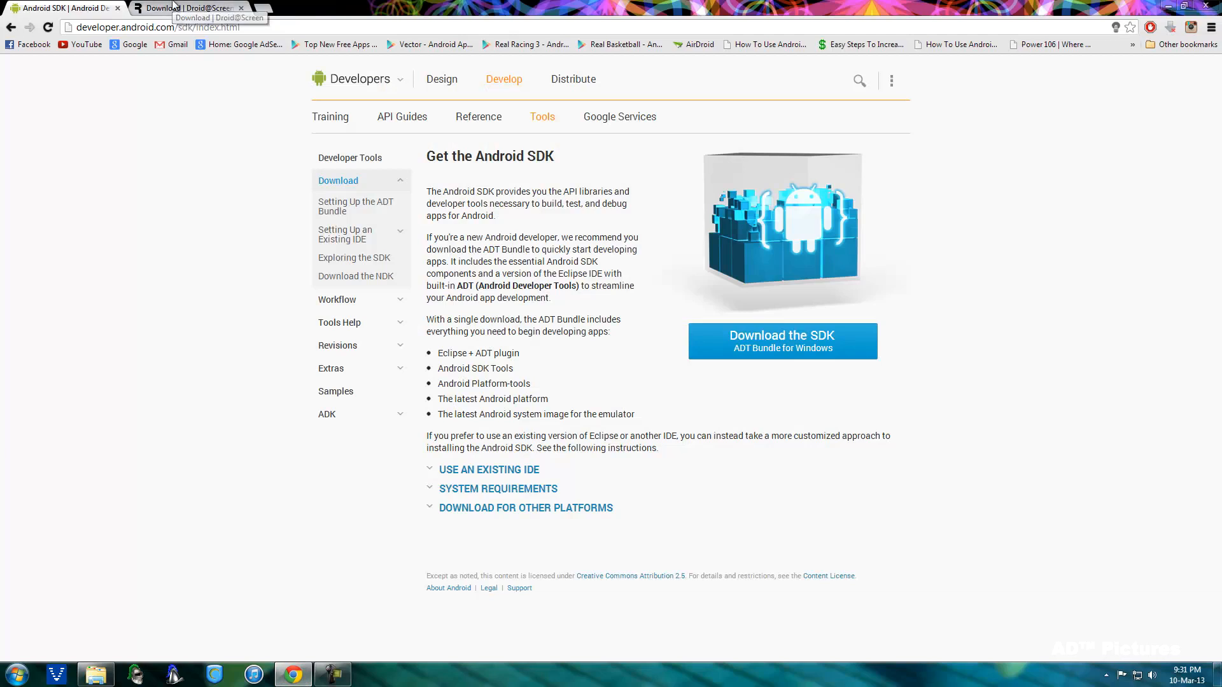
pyautogui.click(187, 8)
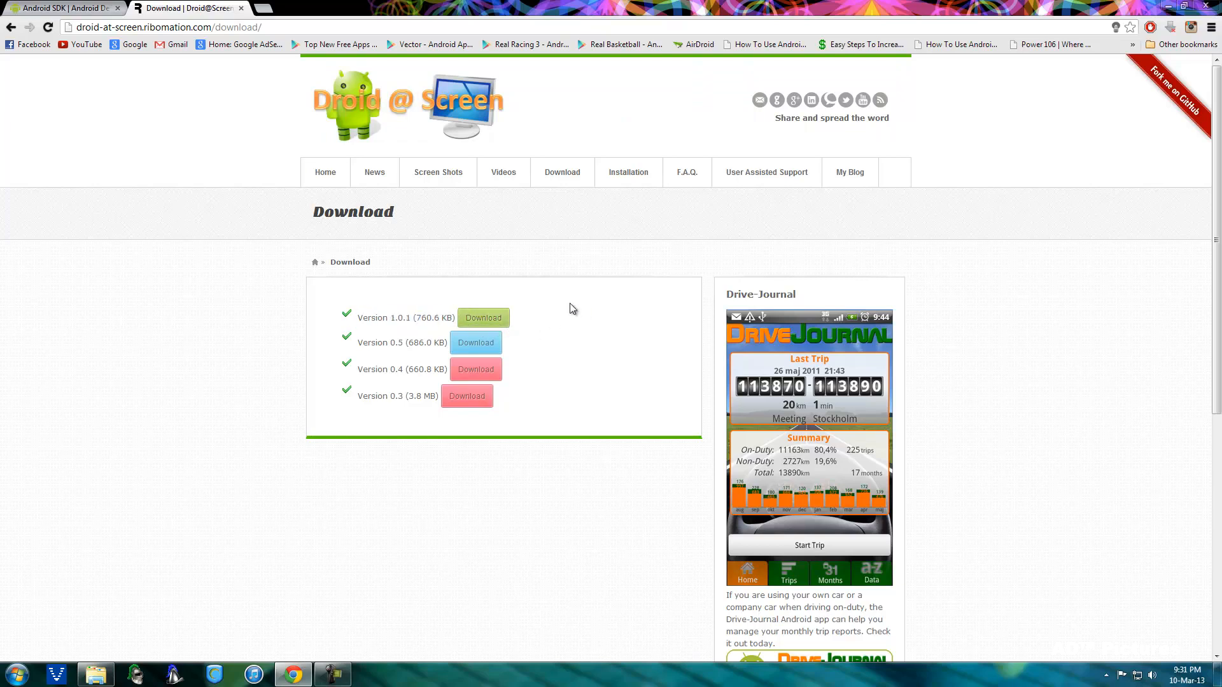
pyautogui.moveTo(569, 308)
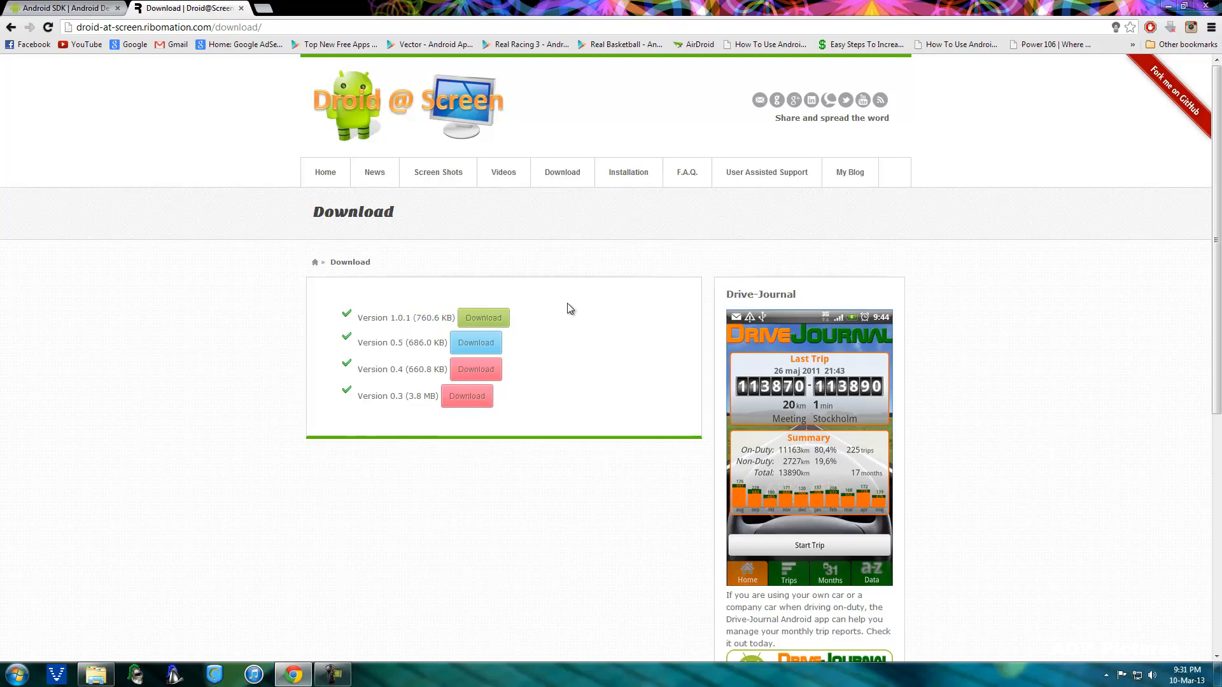
pyautogui.click(63, 7)
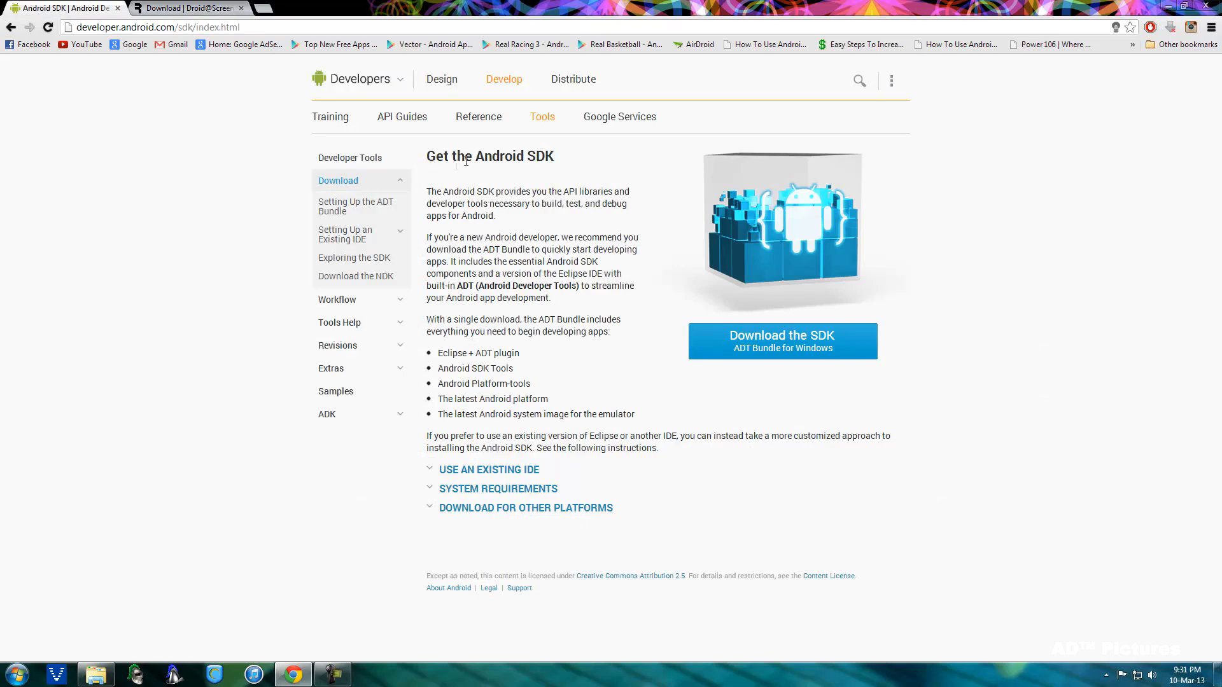
pyautogui.doubleClick(538, 156)
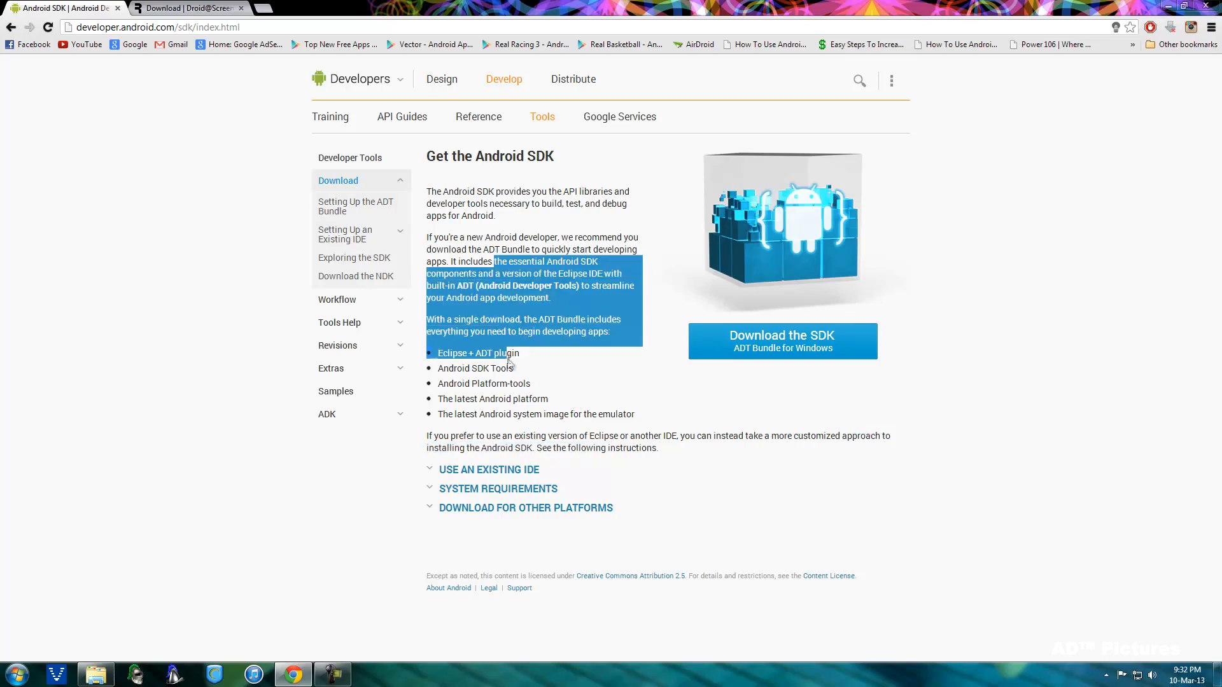
pyautogui.click(188, 8)
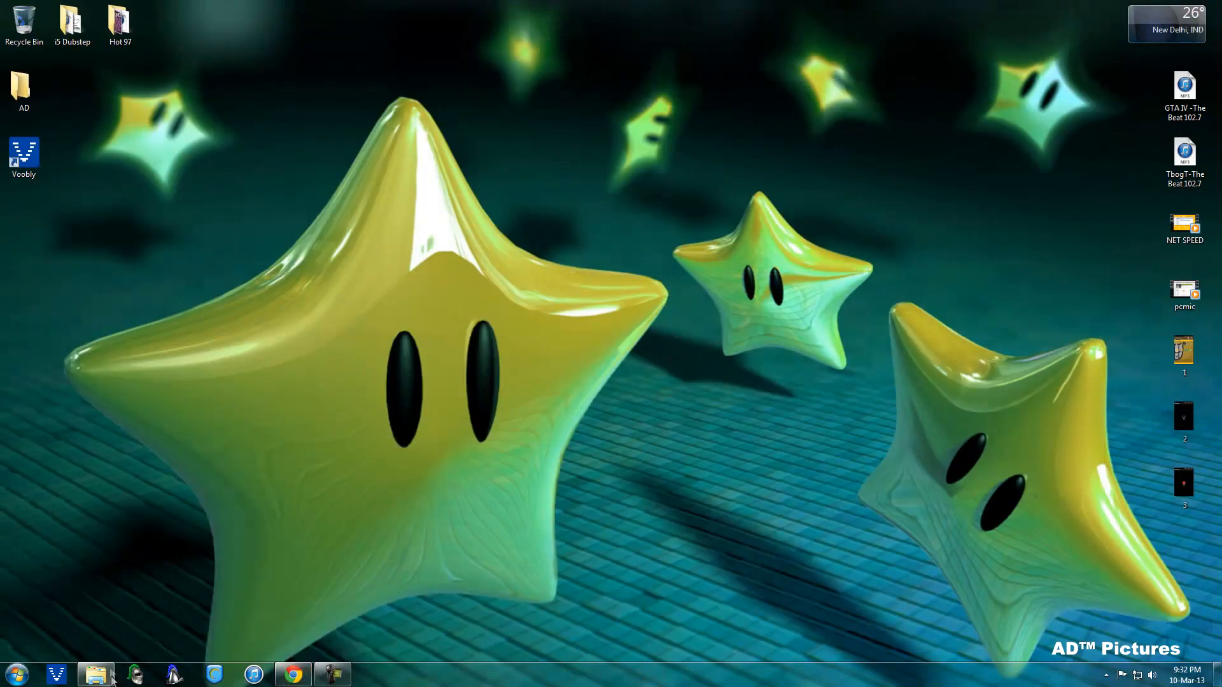
# Step: Run the droidAtScreen-1.0.1 jar from the Droid2PC folder
pyautogui.click(96, 674)
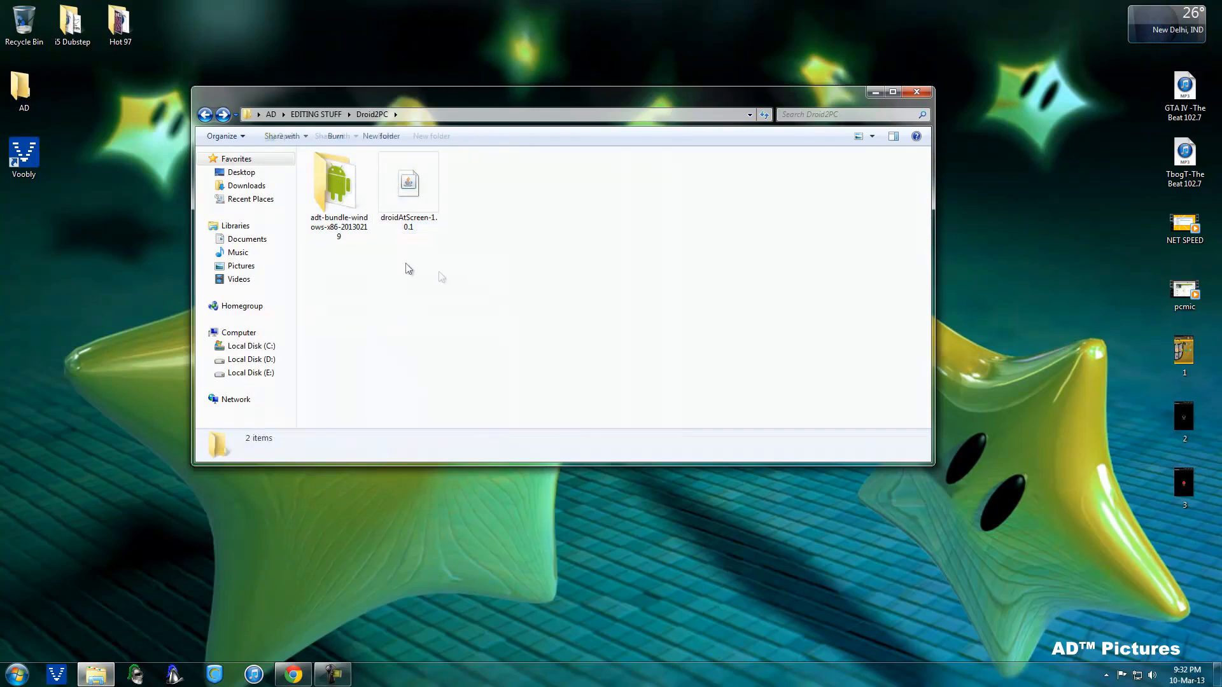
pyautogui.click(338, 187)
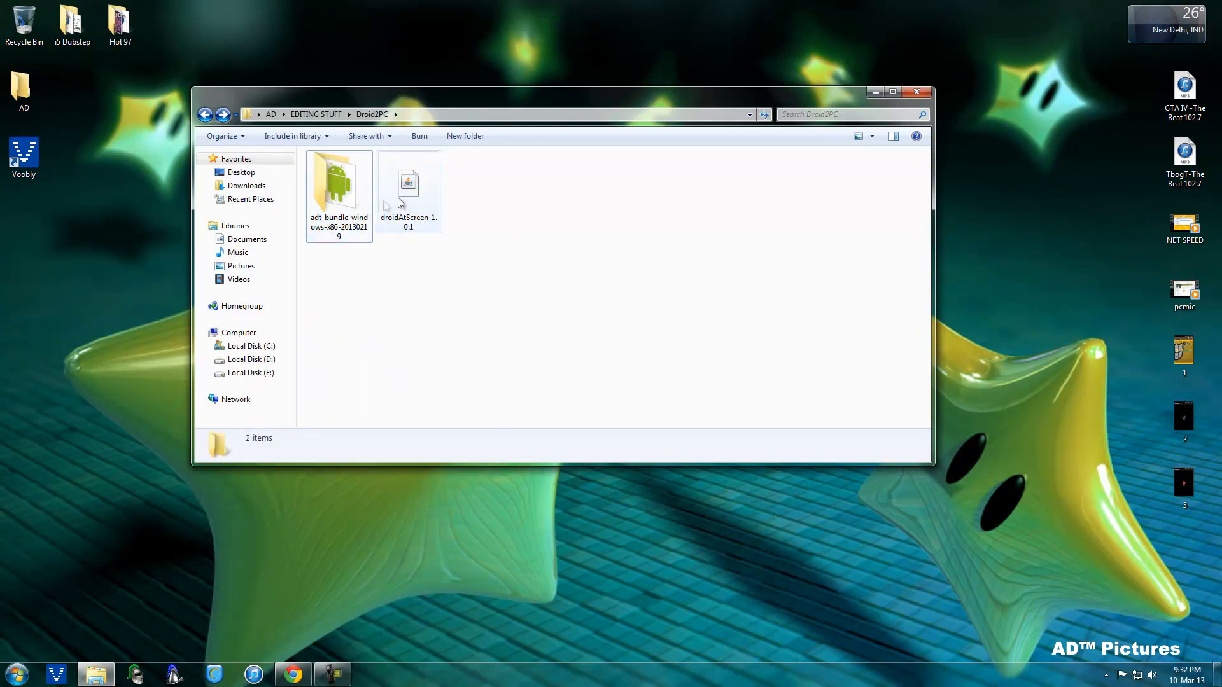
pyautogui.click(408, 184)
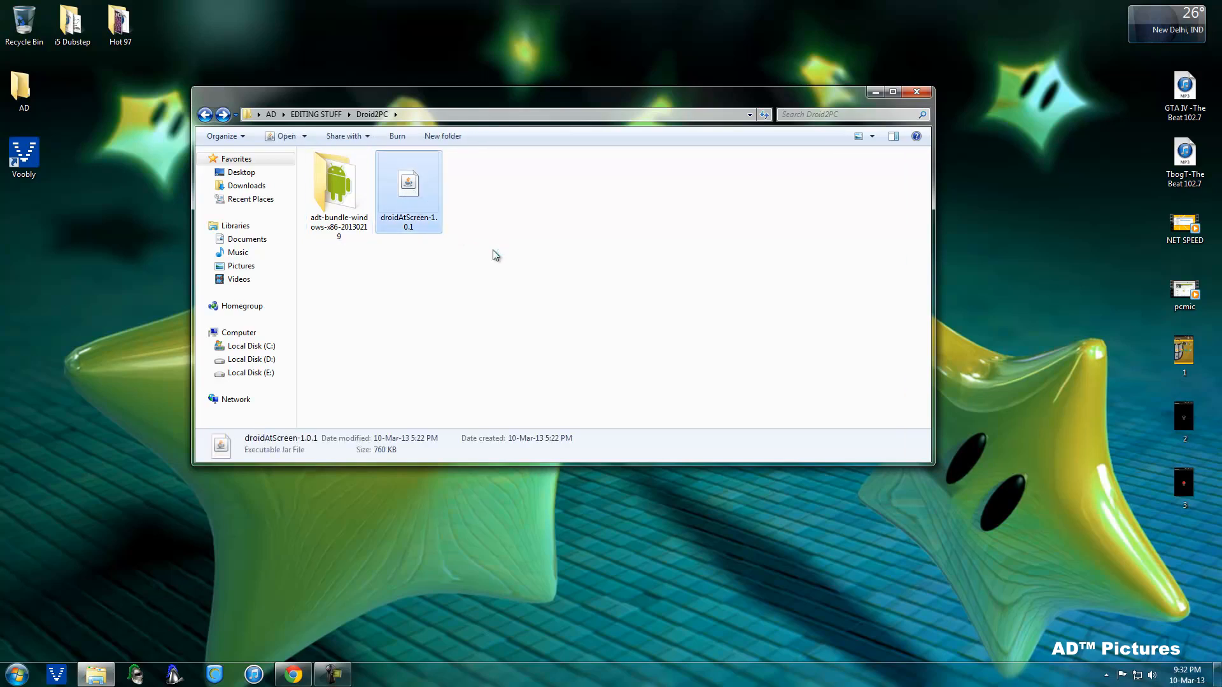
pyautogui.doubleClick(408, 184)
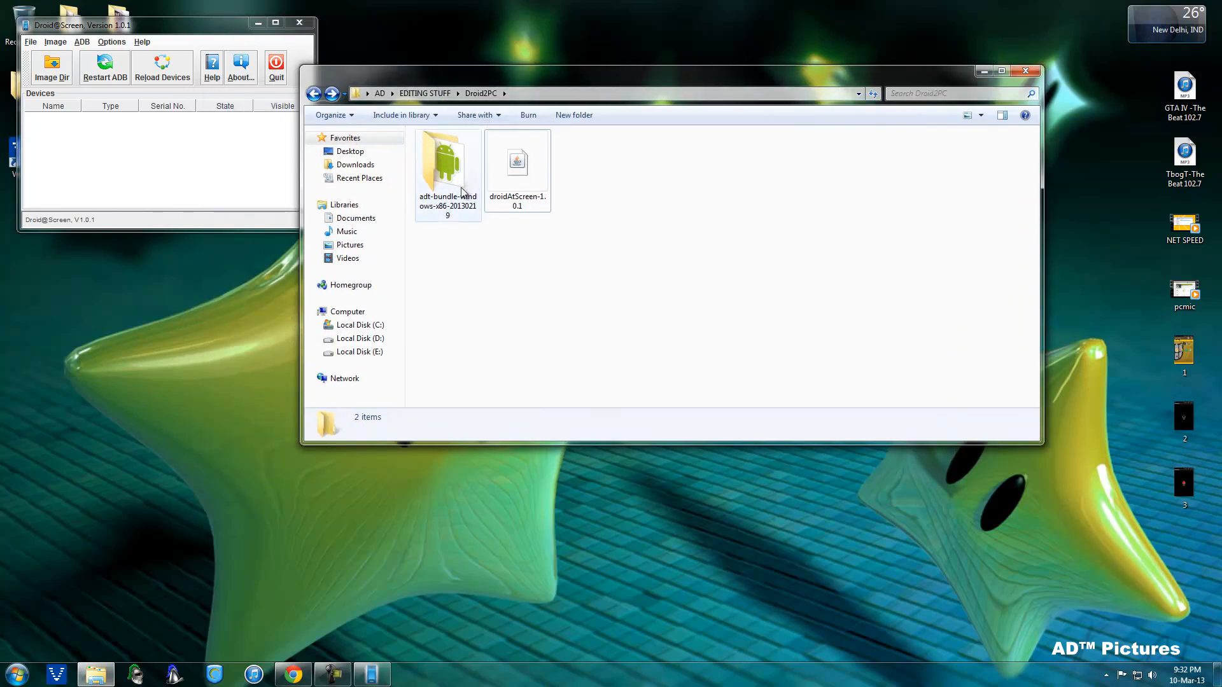
pyautogui.doubleClick(447, 161)
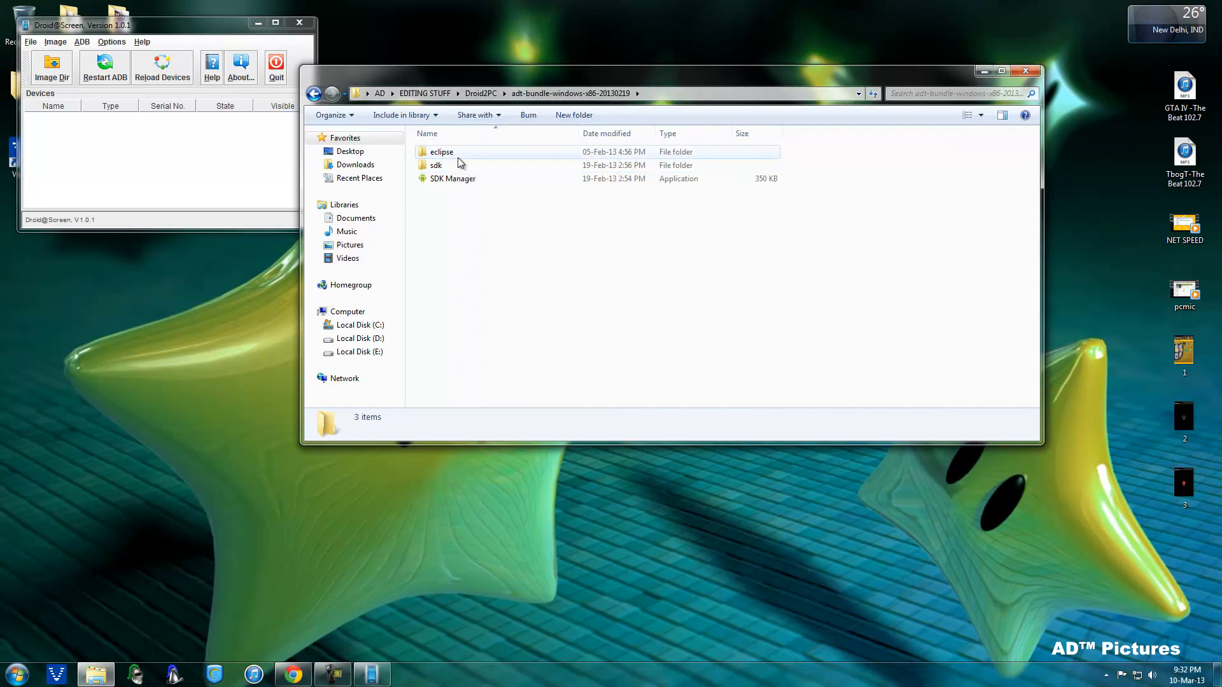
pyautogui.doubleClick(442, 152)
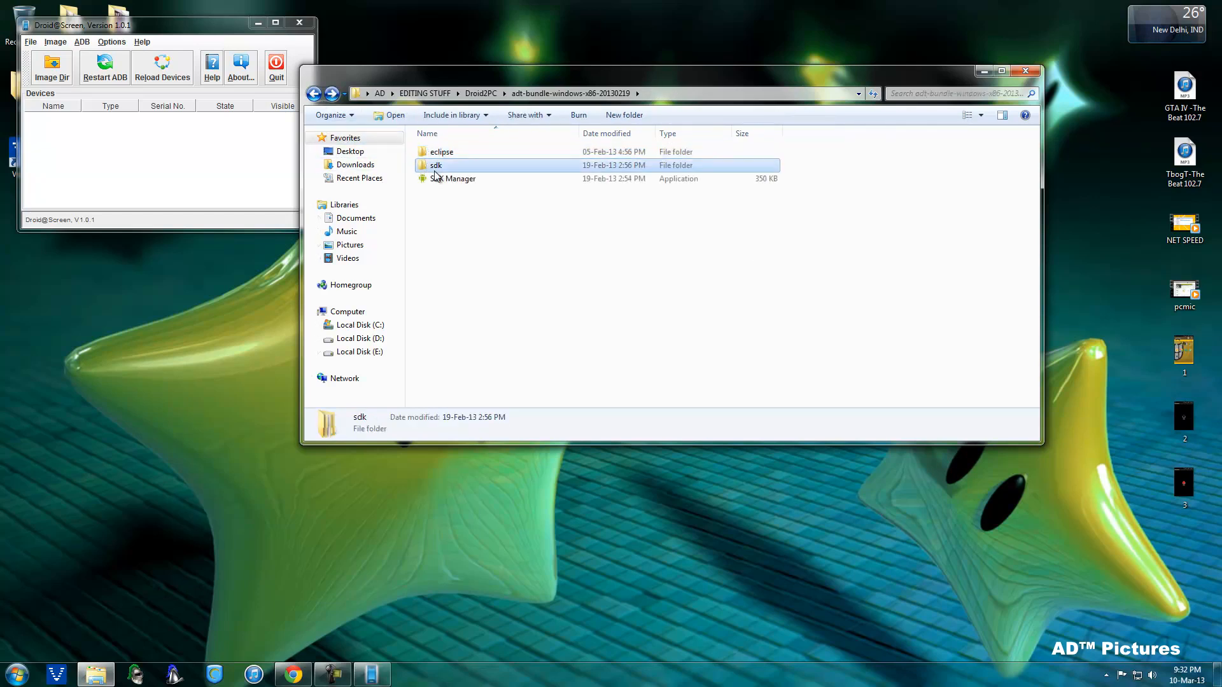
pyautogui.doubleClick(434, 164)
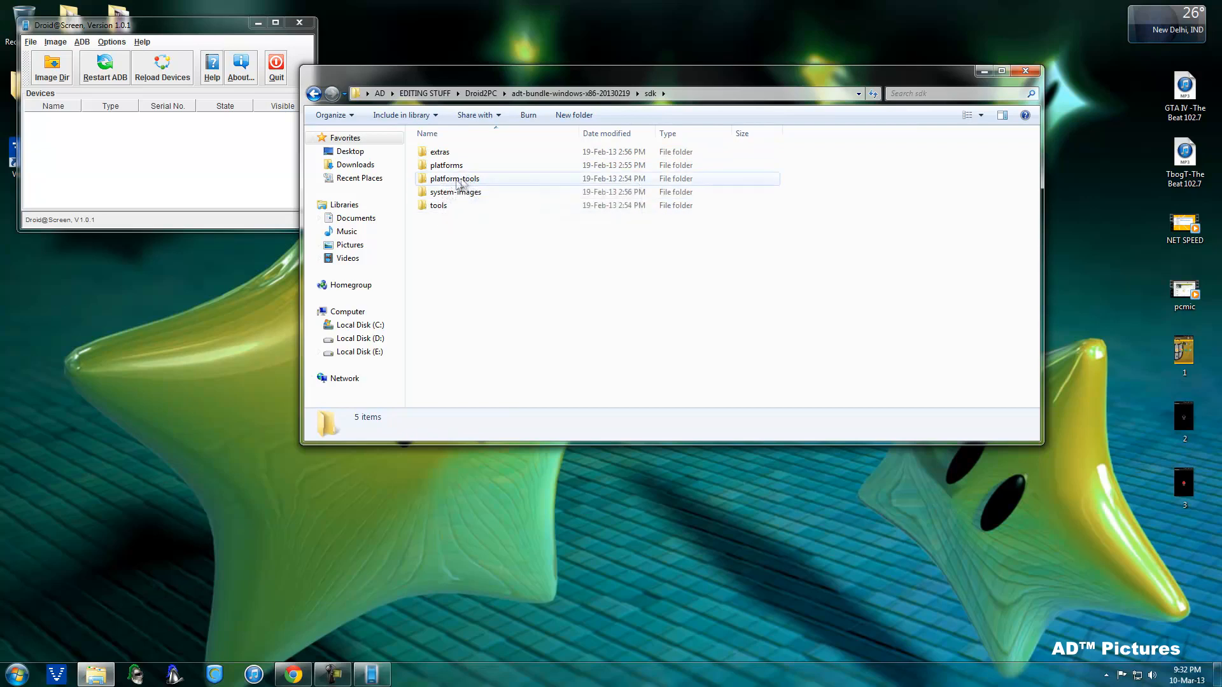
pyautogui.doubleClick(455, 178)
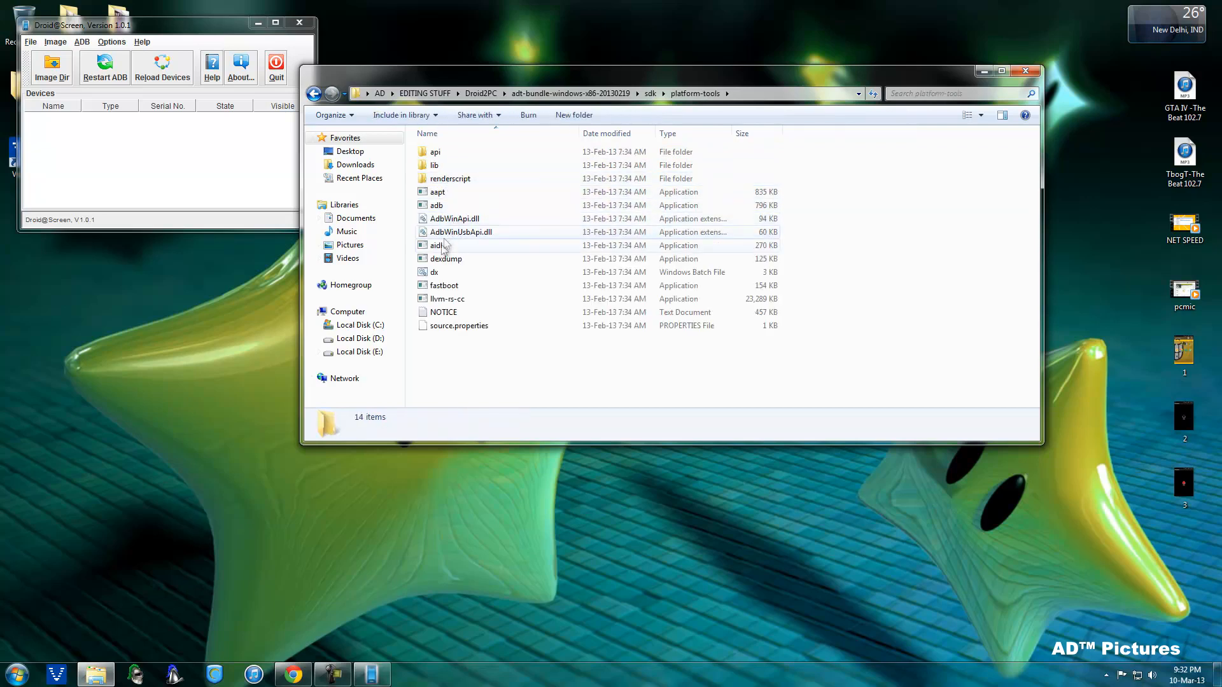
pyautogui.click(436, 205)
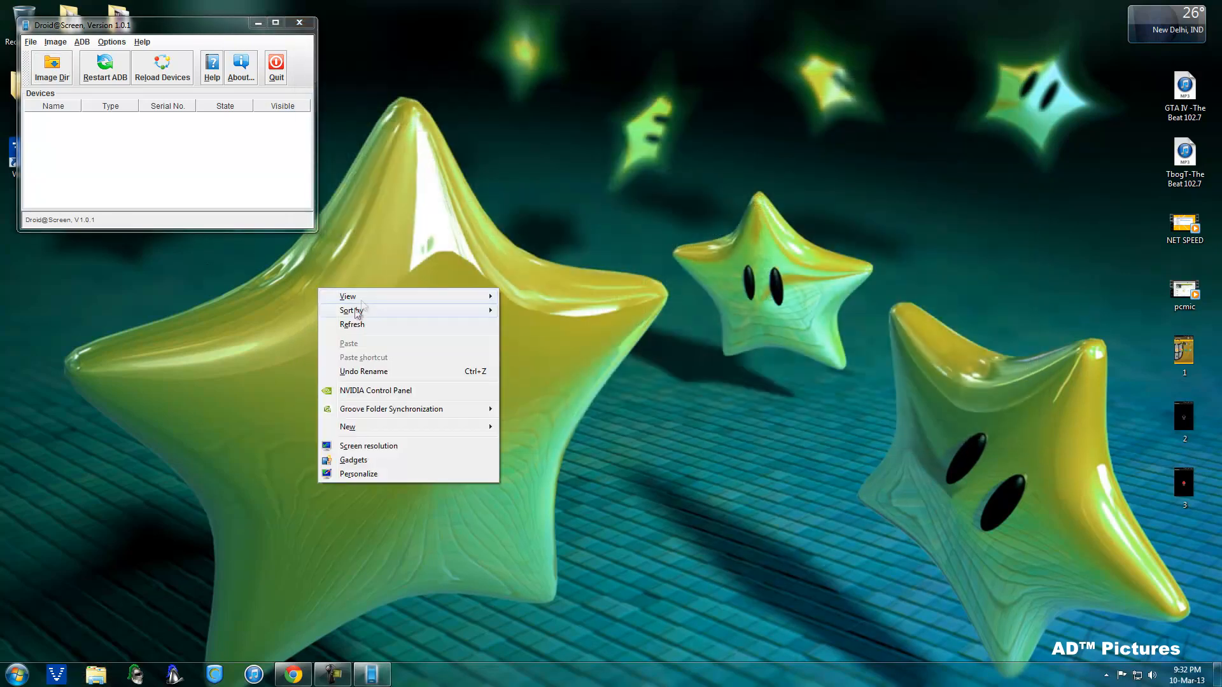
pyautogui.click(502, 355)
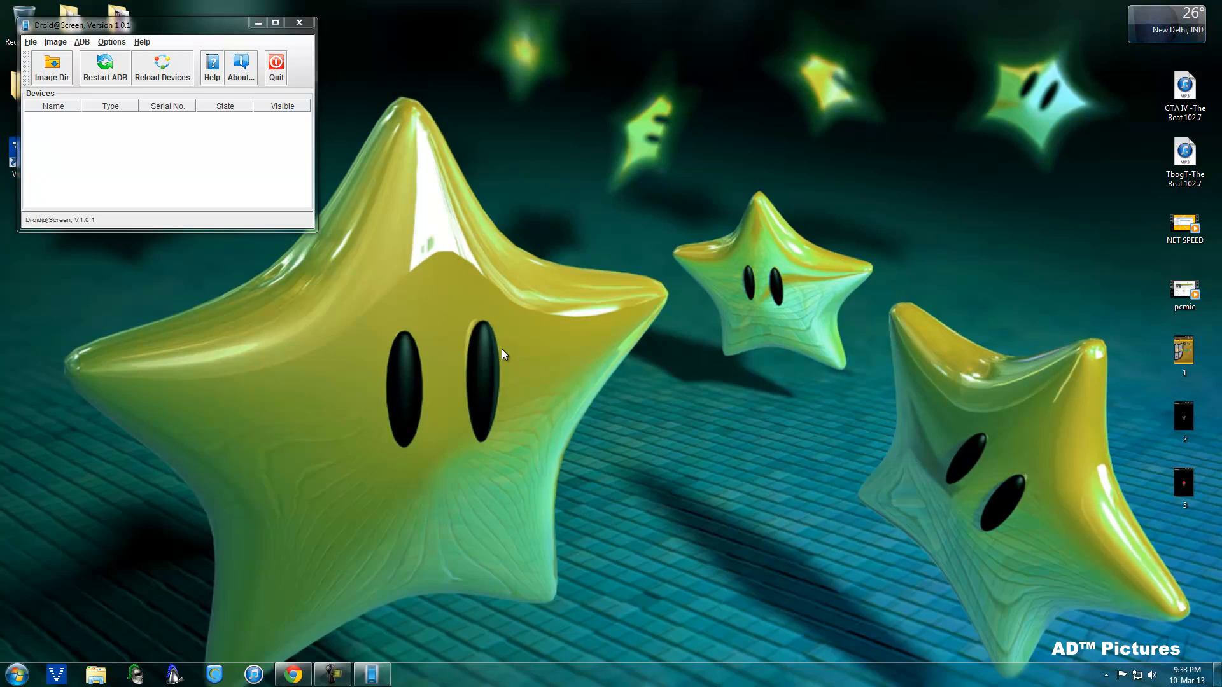
pyautogui.moveTo(491, 339)
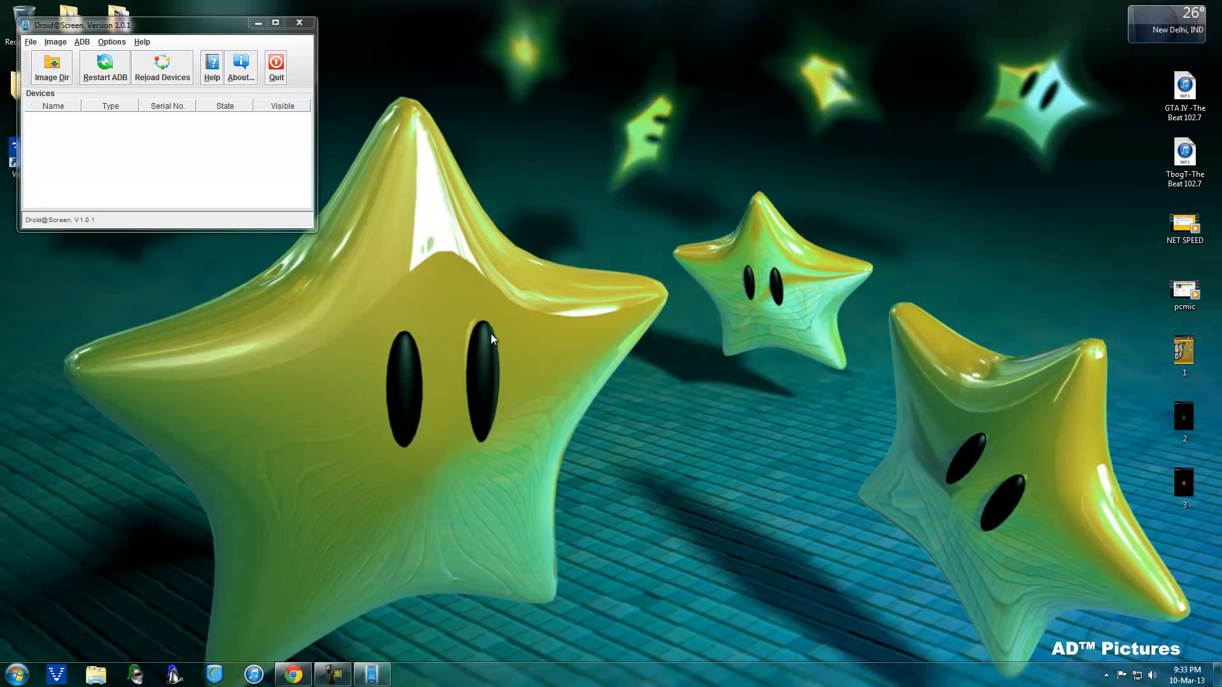
pyautogui.moveTo(306, 405)
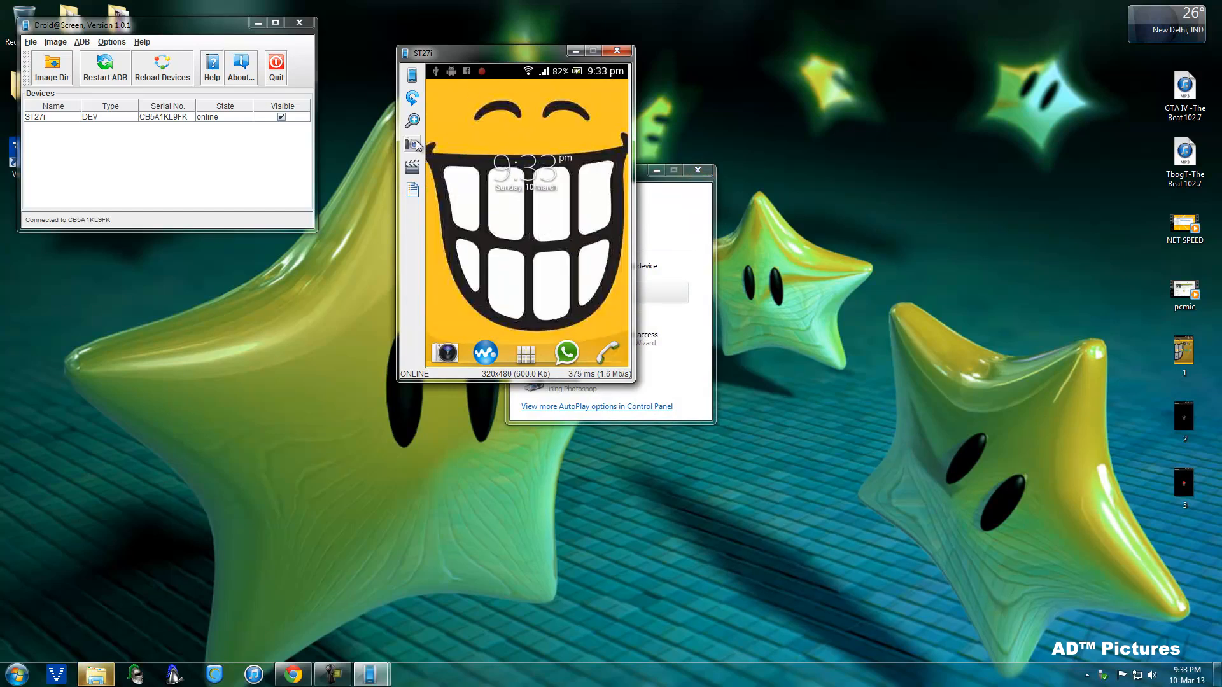
# Step: Enlarge the mirrored ST27i home screen, then shrink it back down
pyautogui.click(412, 121)
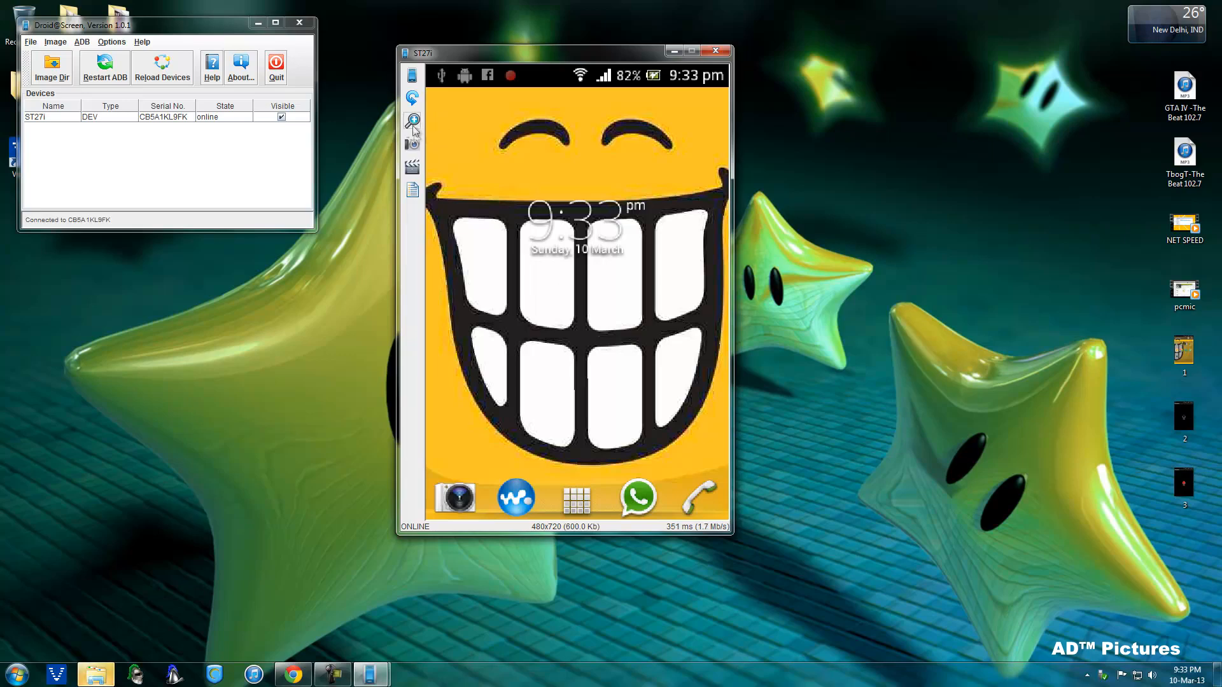
pyautogui.click(412, 121)
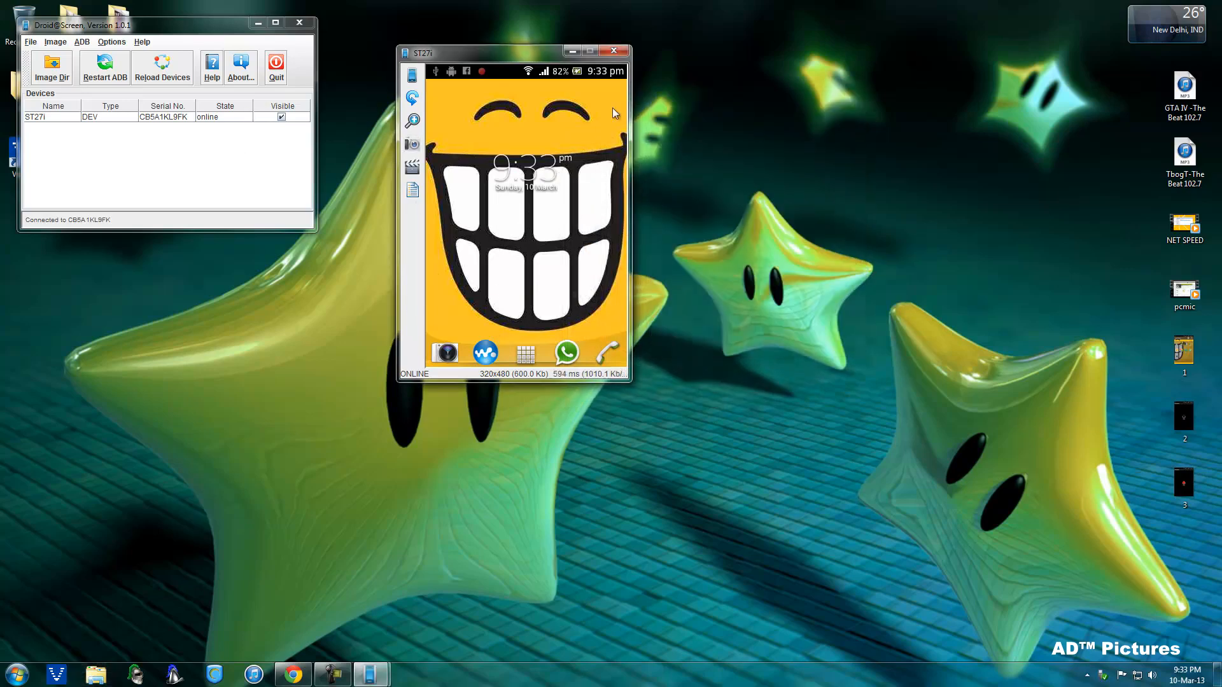
pyautogui.moveTo(628, 311)
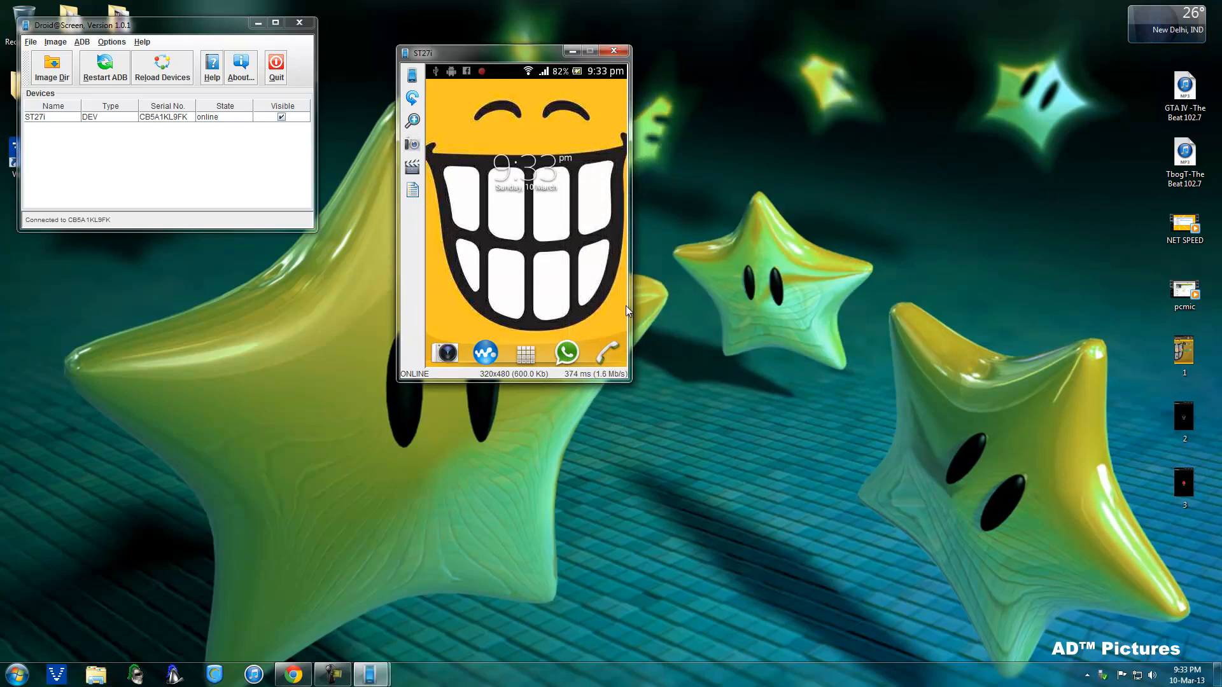